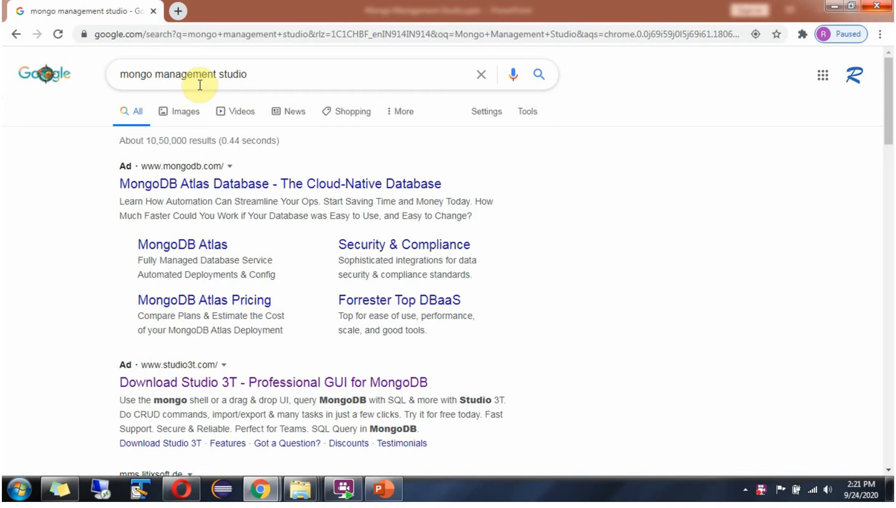
mouse_move(494, 185)
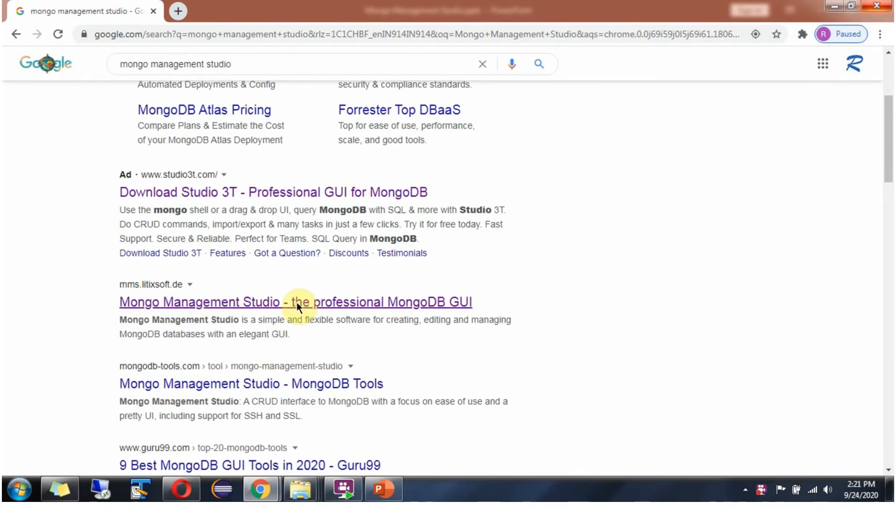
- Open the Mongo Management Studio search result in a new browser tab
right_click(297, 308)
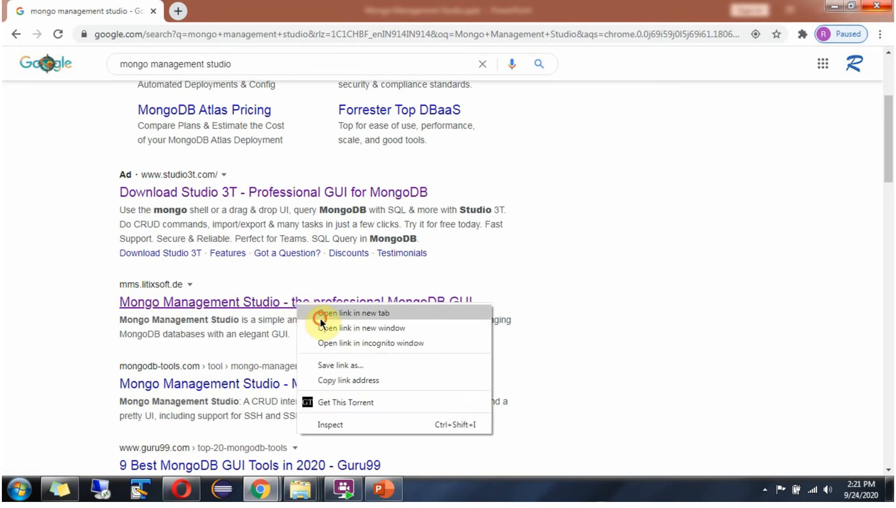
left_click(354, 313)
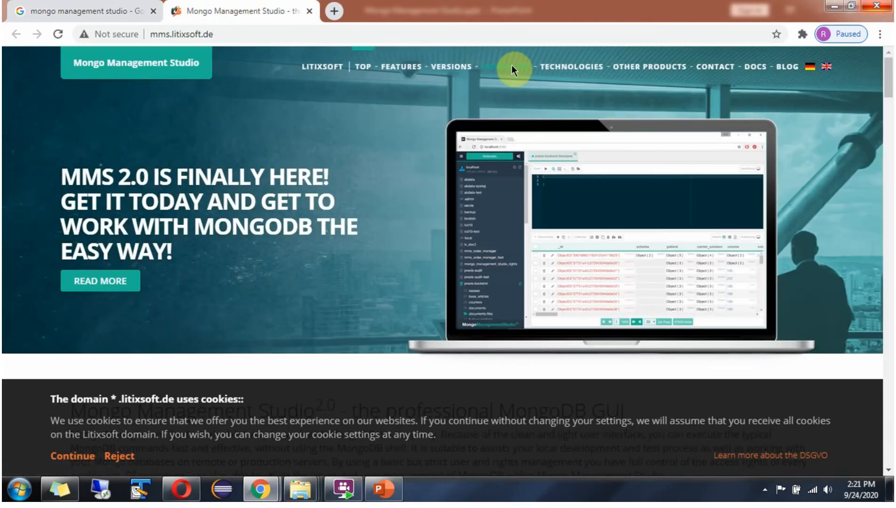
- Download the free Community Windows installer (mms-v2.1.1), skipping the newsletter signup
scroll("down", 3)
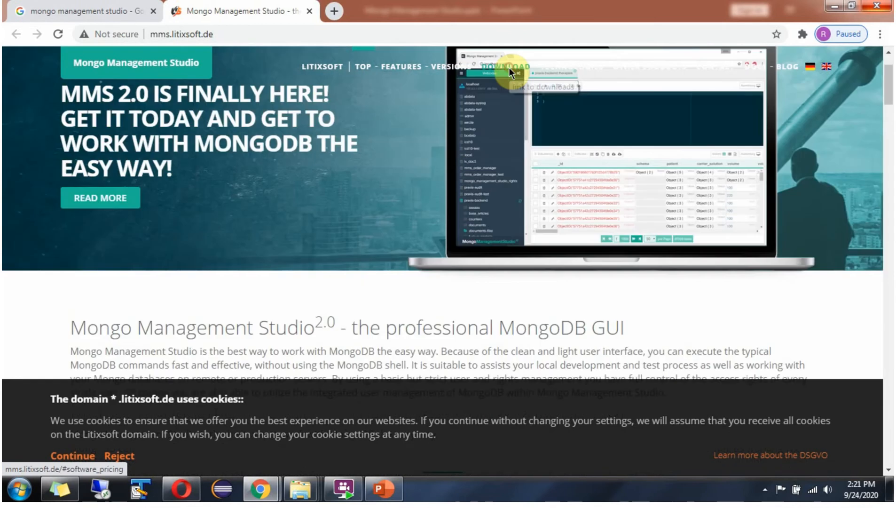
left_click(496, 67)
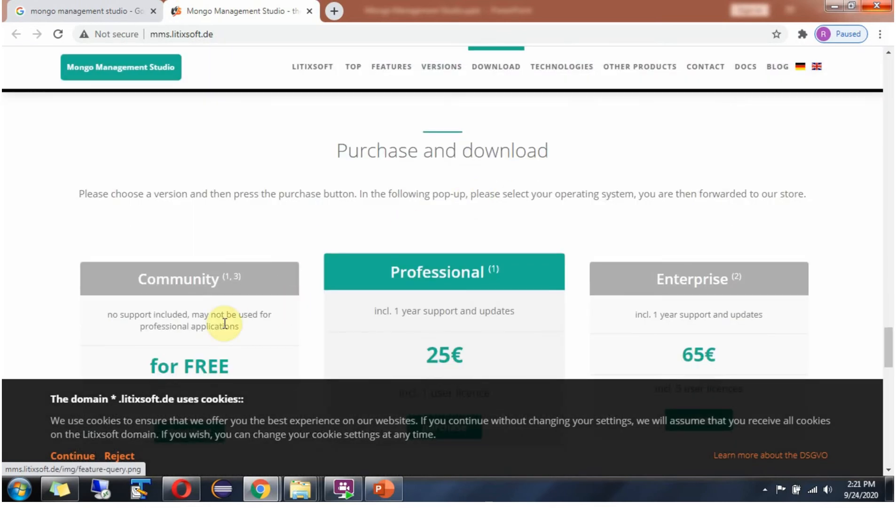
scroll("down", 3)
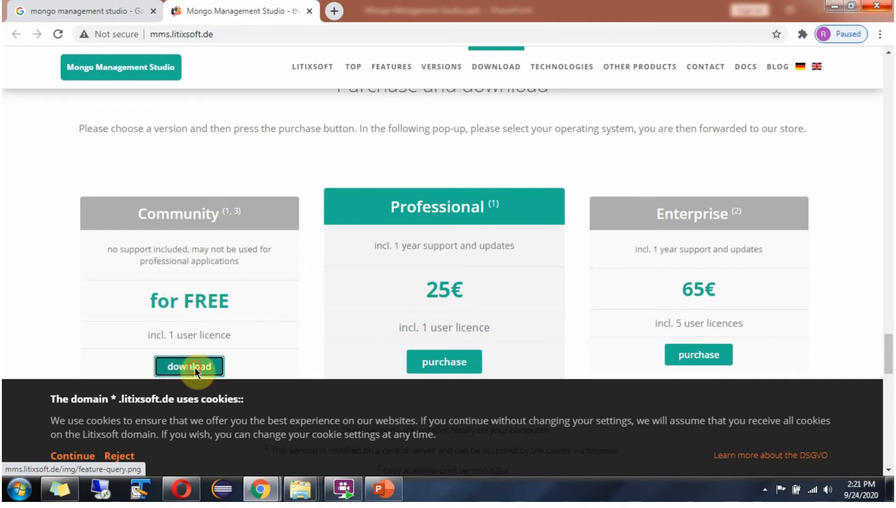
left_click(189, 366)
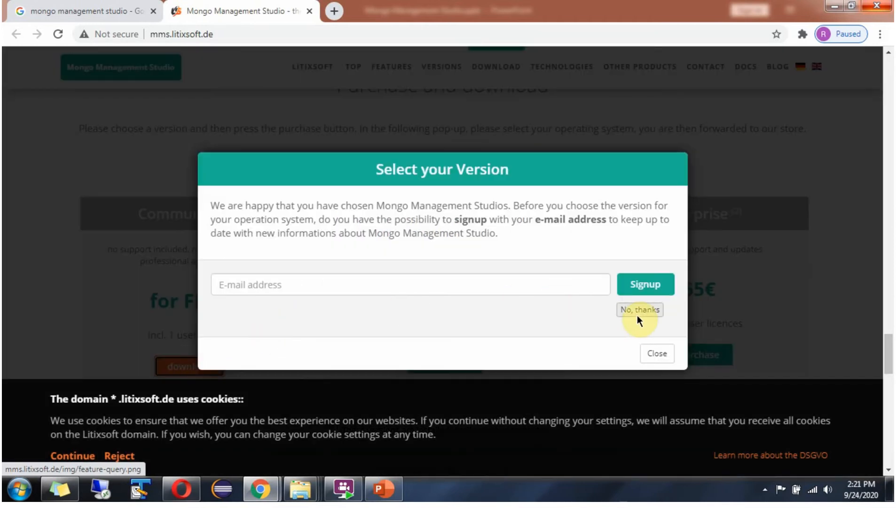
left_click(639, 309)
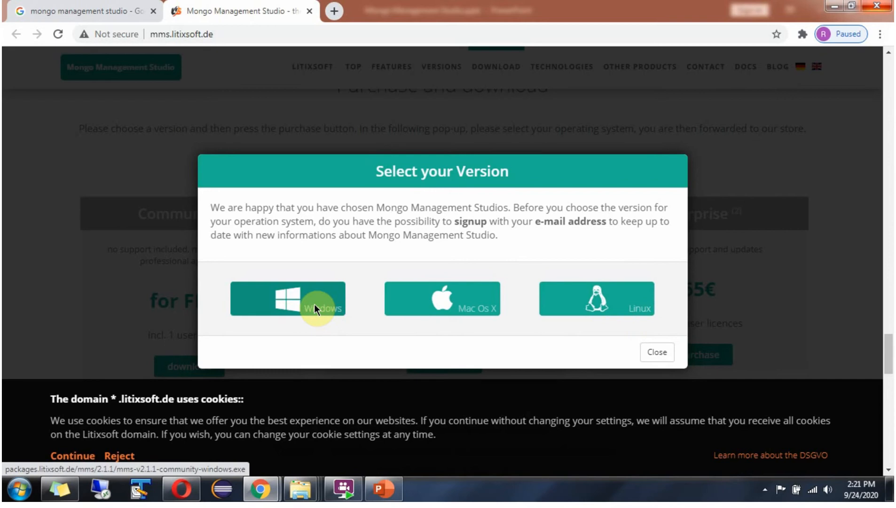
left_click(288, 298)
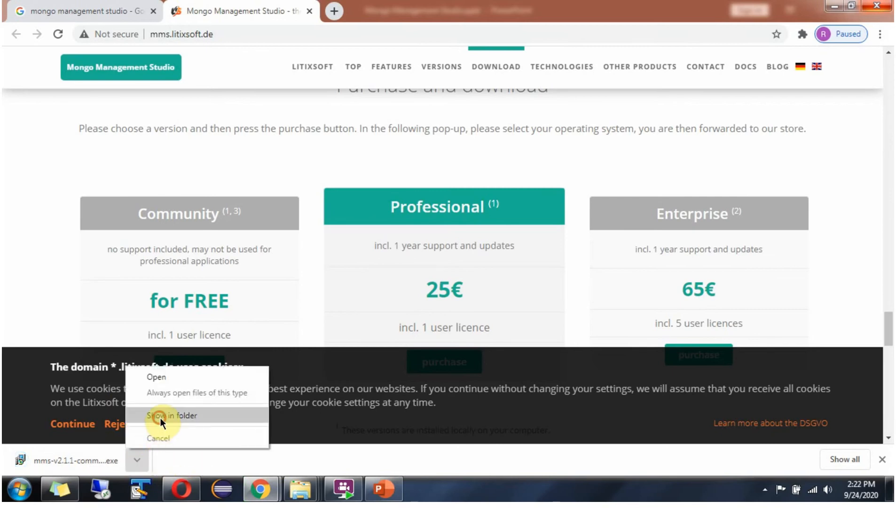
- Run mms-v2.1.1-community-windows.exe from the Download folder, confirming the security warning
left_click(171, 414)
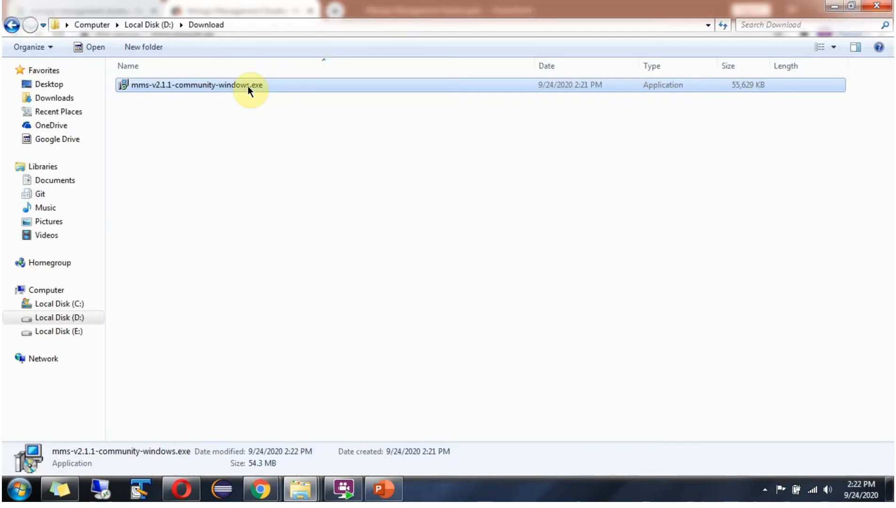
mouse_move(248, 84)
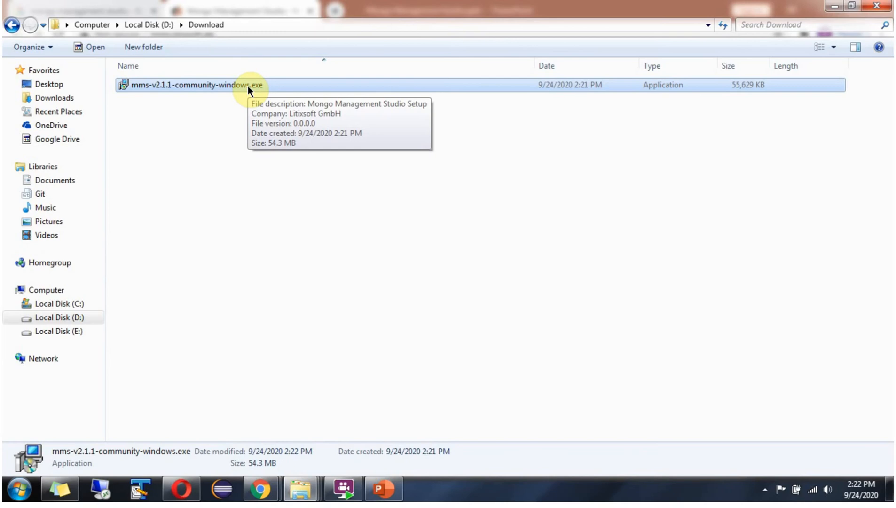
double_click(195, 84)
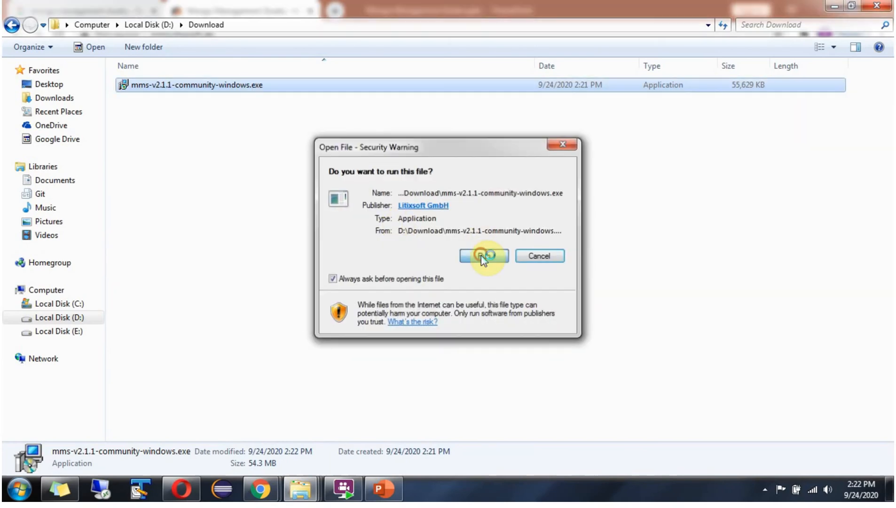
left_click(483, 256)
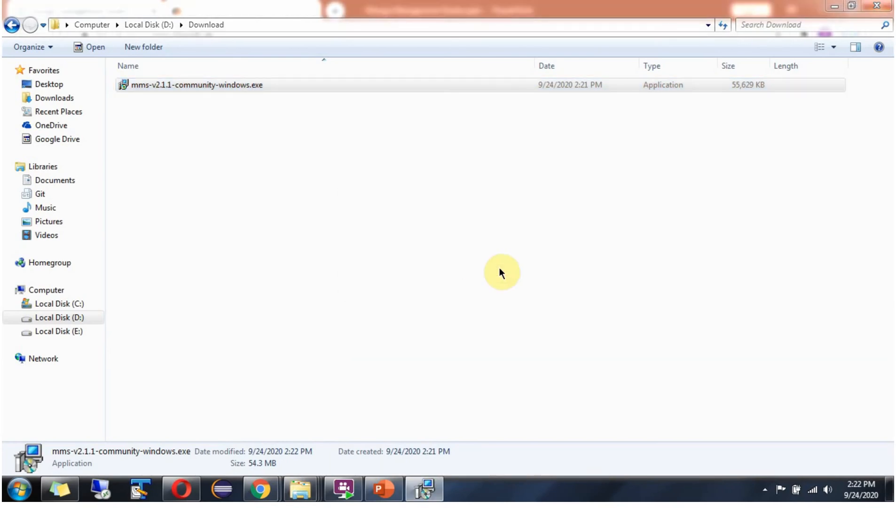
- Accept the license and install into the default C:\Litixsoft folder with a desktop shortcut
double_click(195, 85)
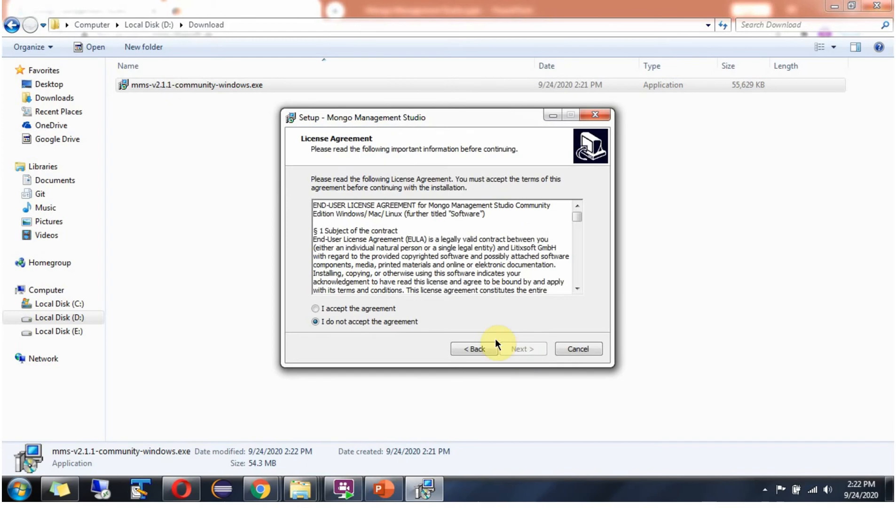
left_click(521, 349)
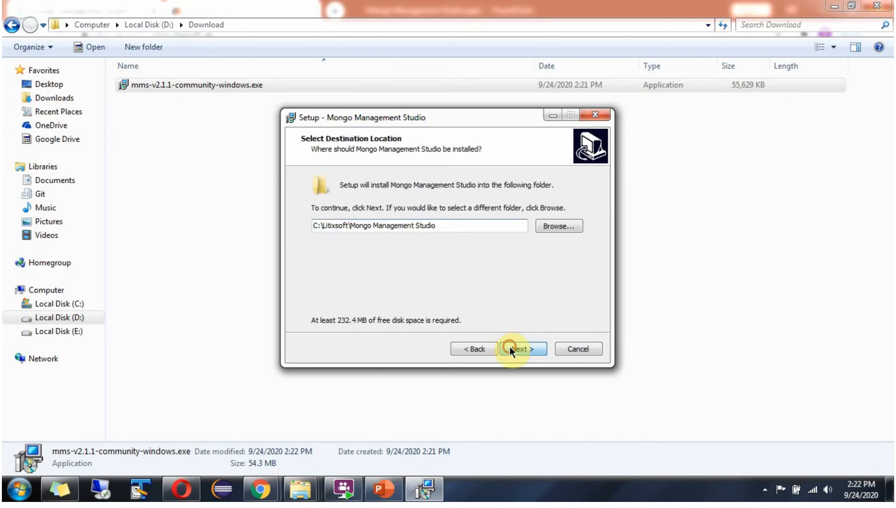
left_click(521, 348)
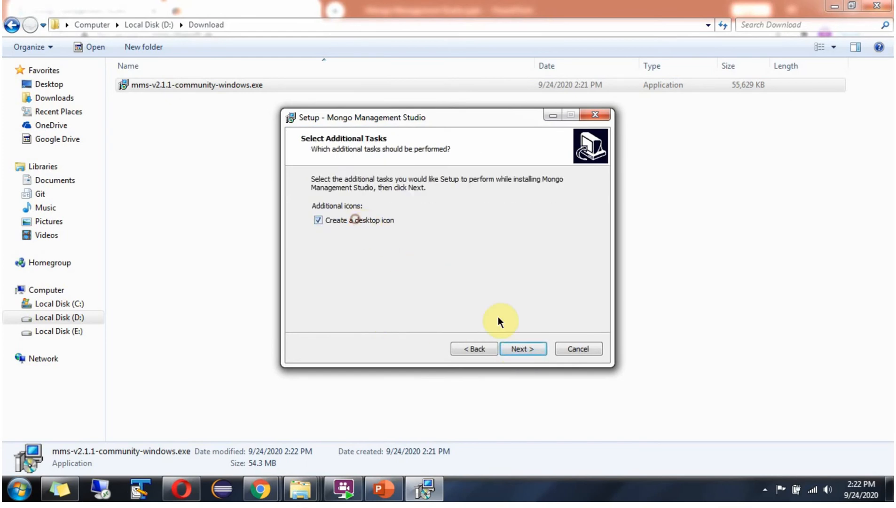
left_click(522, 349)
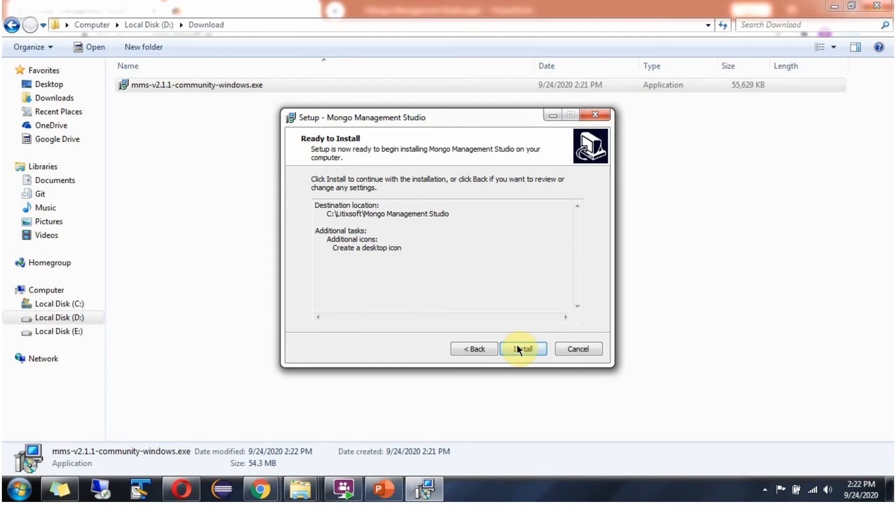
left_click(522, 349)
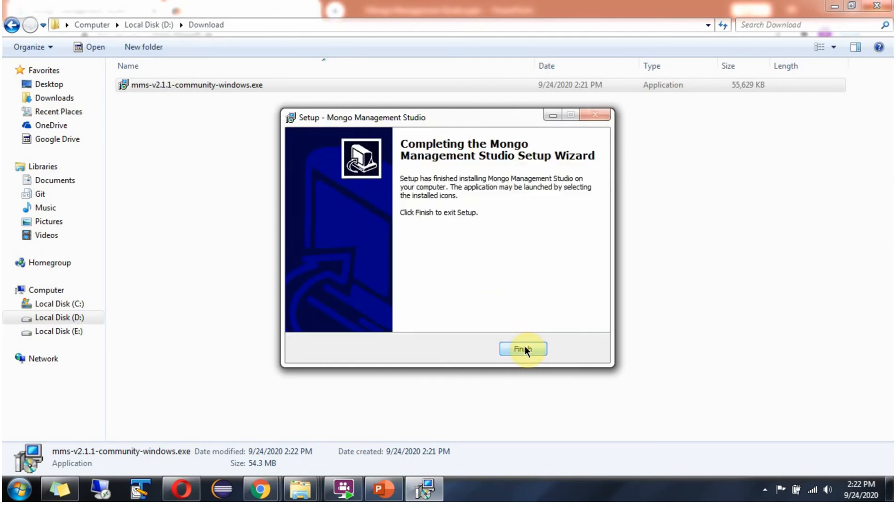
left_click(522, 349)
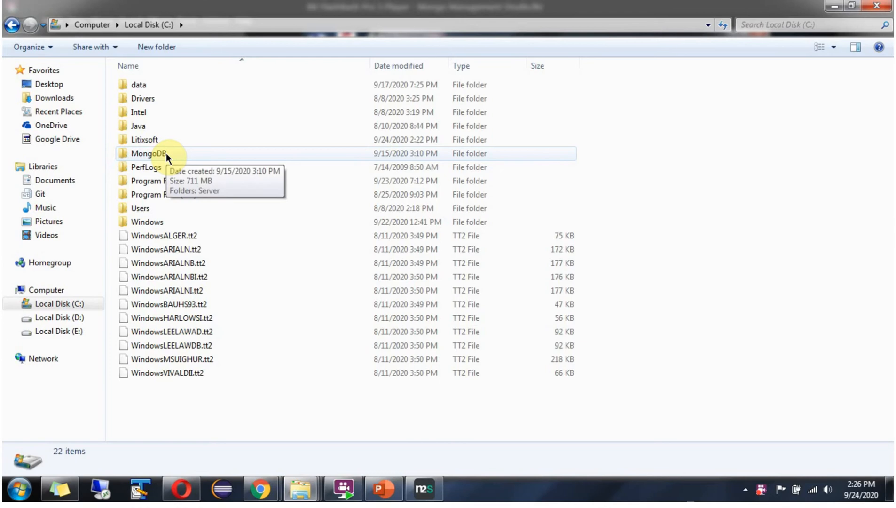
- Run mongod.exe from C:\MongoDB\Server\3.6\bin to start the MongoDB server
double_click(148, 153)
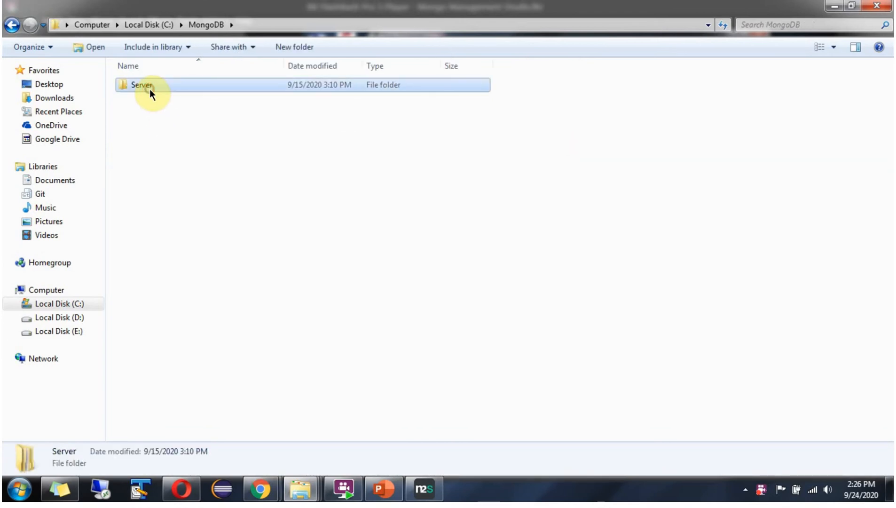
double_click(141, 84)
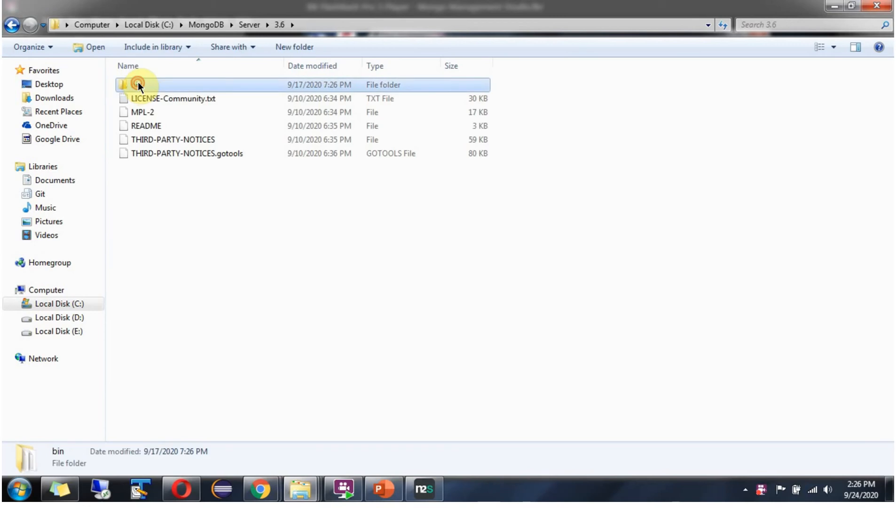
double_click(137, 84)
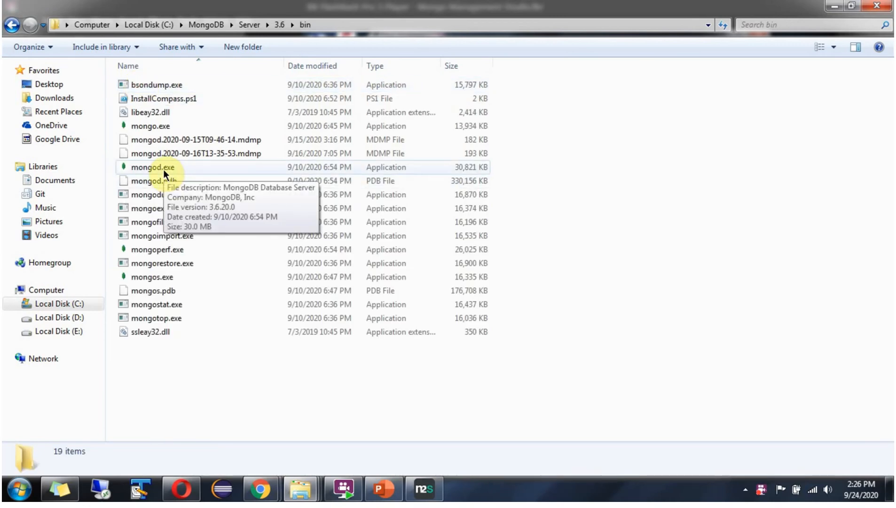
left_click(152, 167)
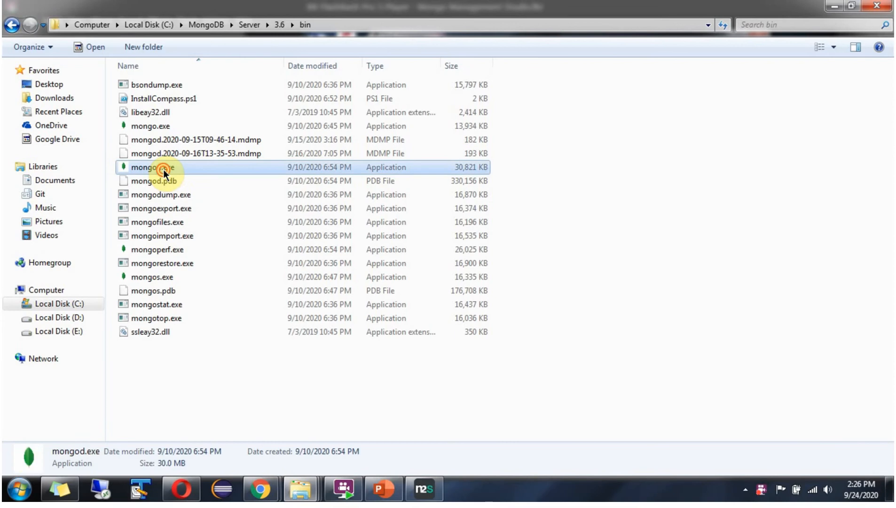
double_click(153, 168)
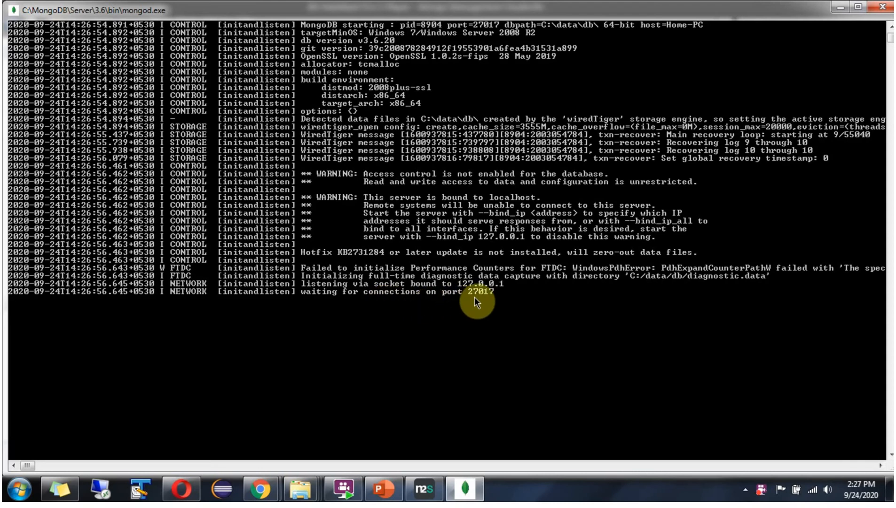
mouse_move(487, 301)
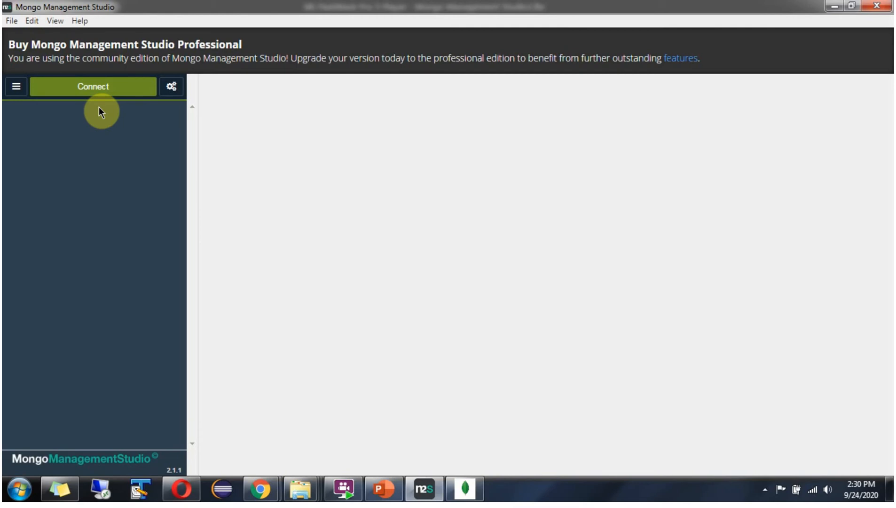
- Start a new connection and enter localhost:27017 as the server address
left_click(92, 87)
type("loca")
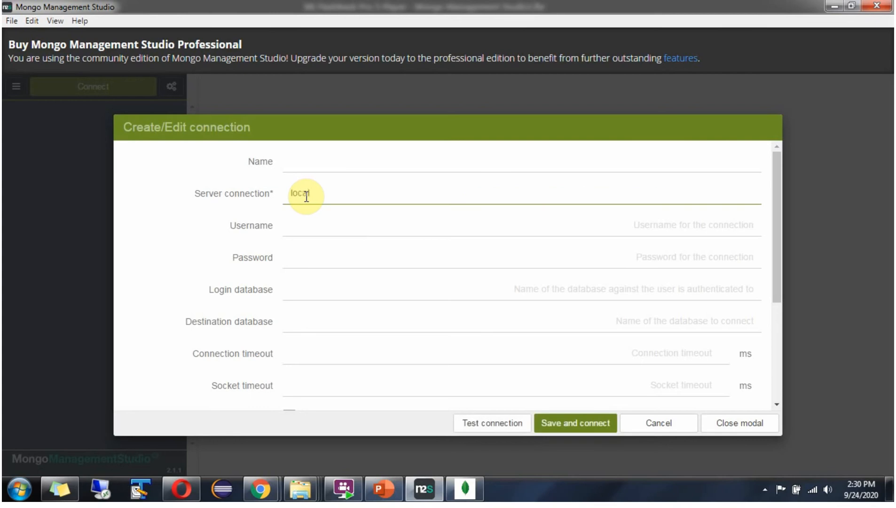
type("host")
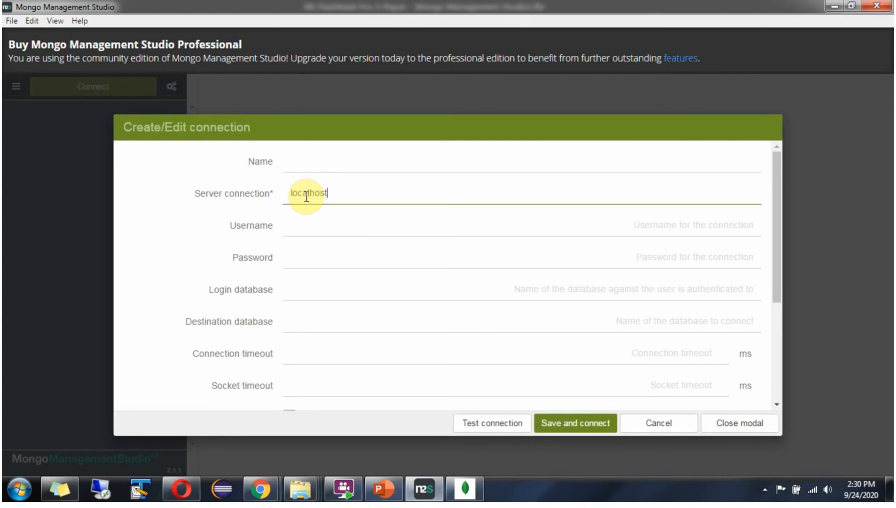
type(":2")
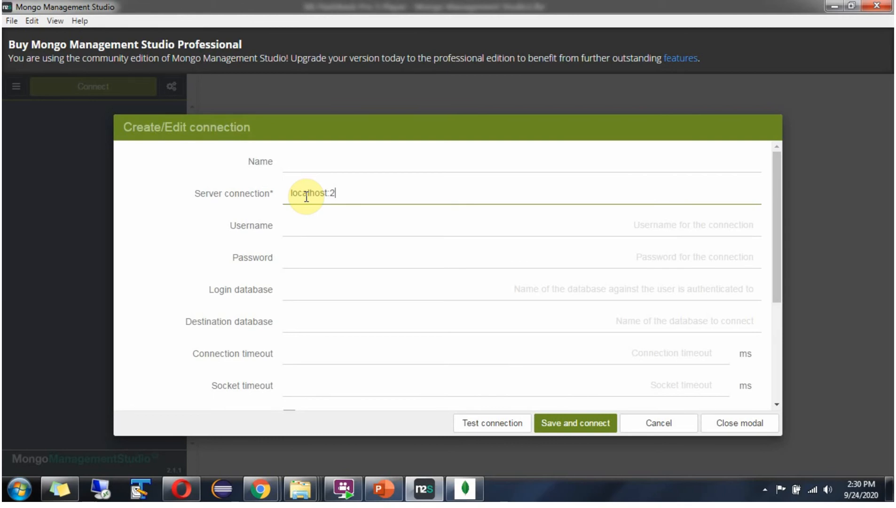
type("70")
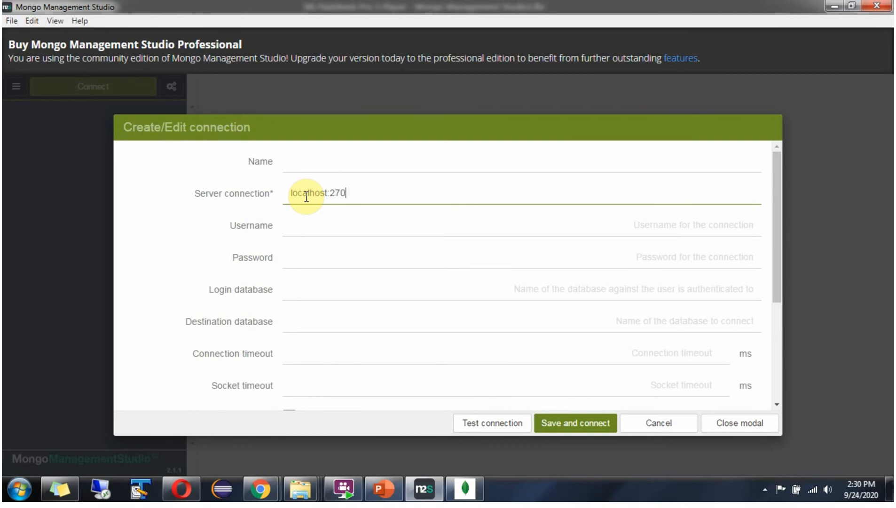
type("17")
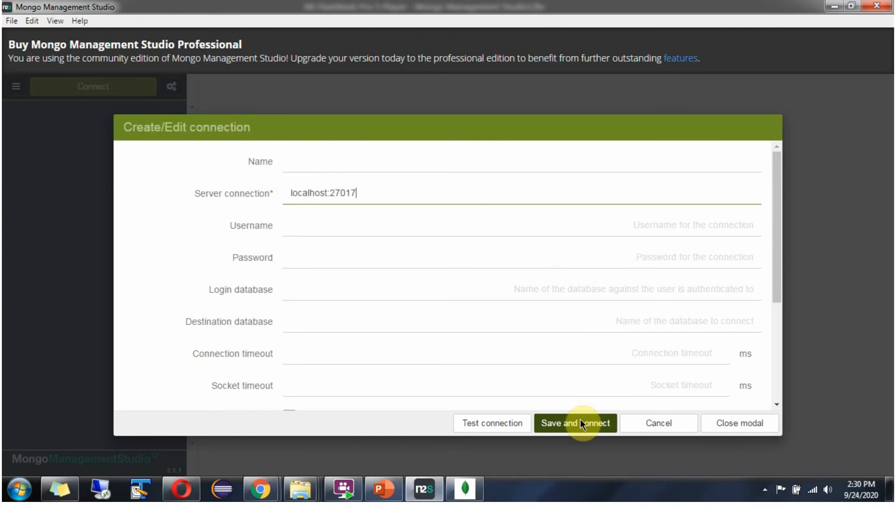
- Save and connect to localhost:27017, then inspect the config database
left_click(575, 423)
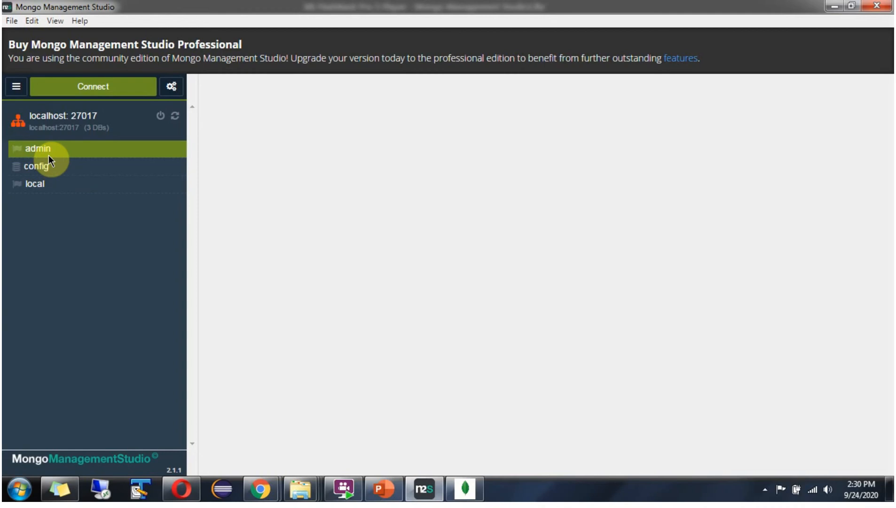
mouse_move(48, 160)
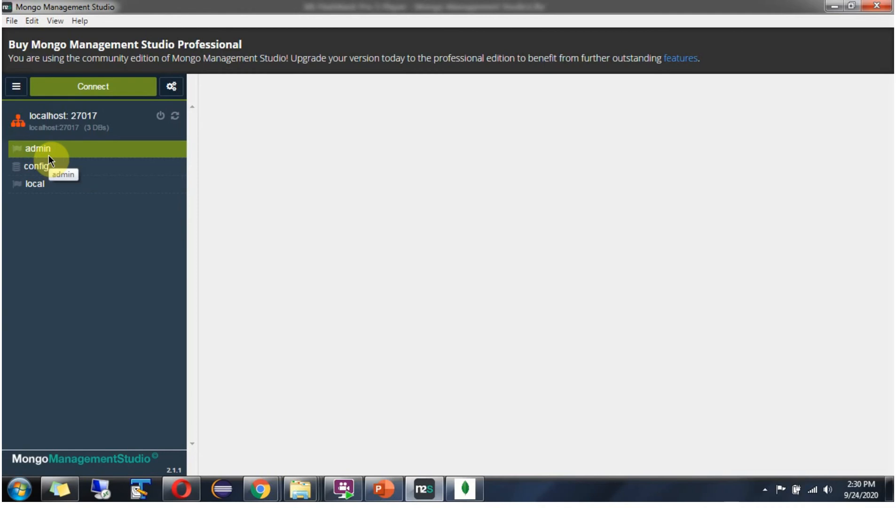
left_click(37, 166)
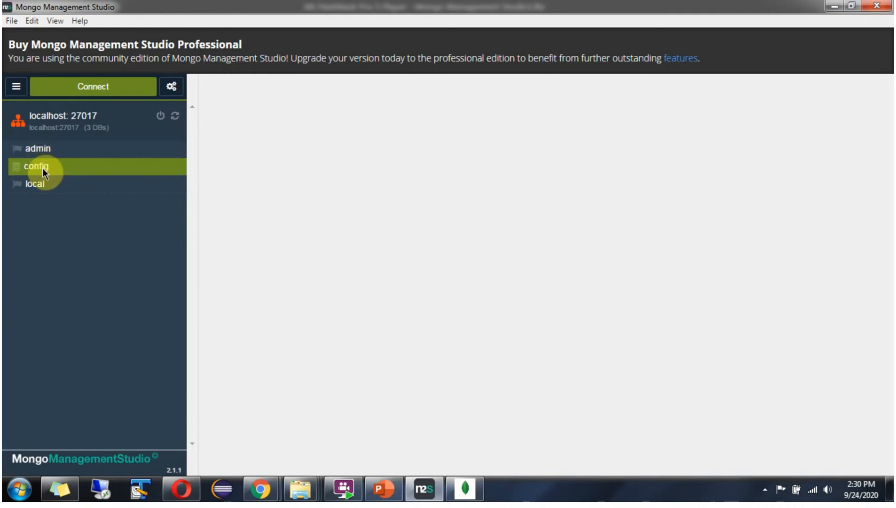
mouse_move(36, 183)
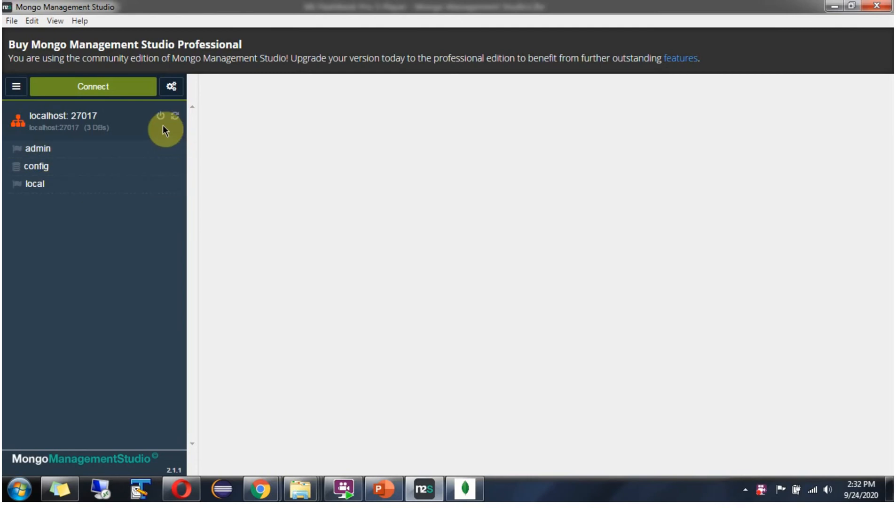
mouse_move(162, 118)
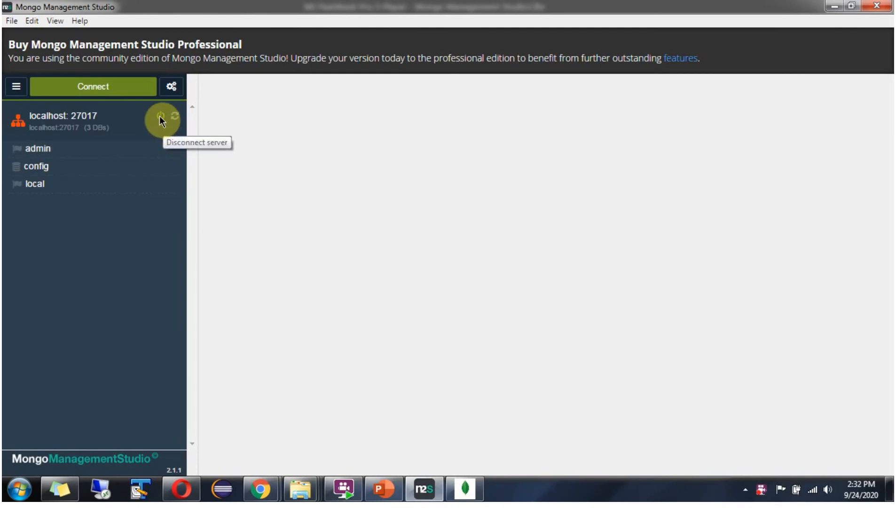
left_click(161, 121)
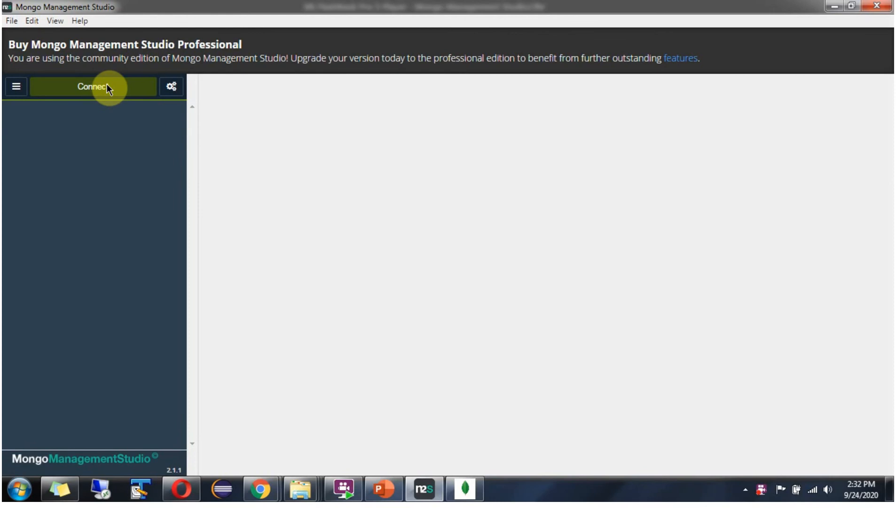
left_click(92, 86)
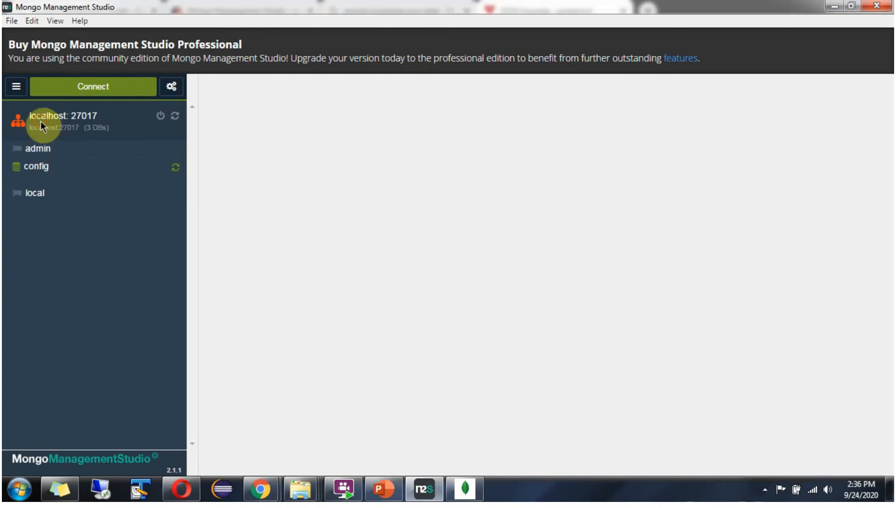
mouse_move(61, 128)
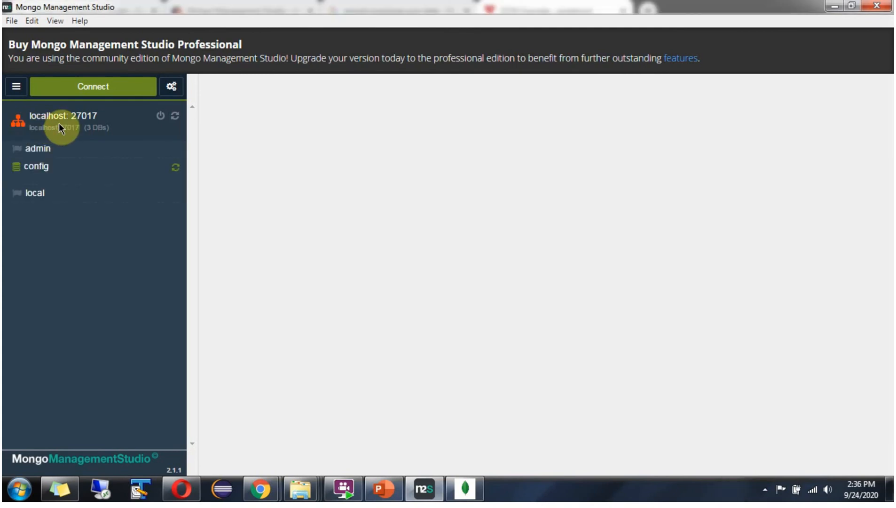
- Add a database named employeedb to the localhost:27017 server
right_click(63, 115)
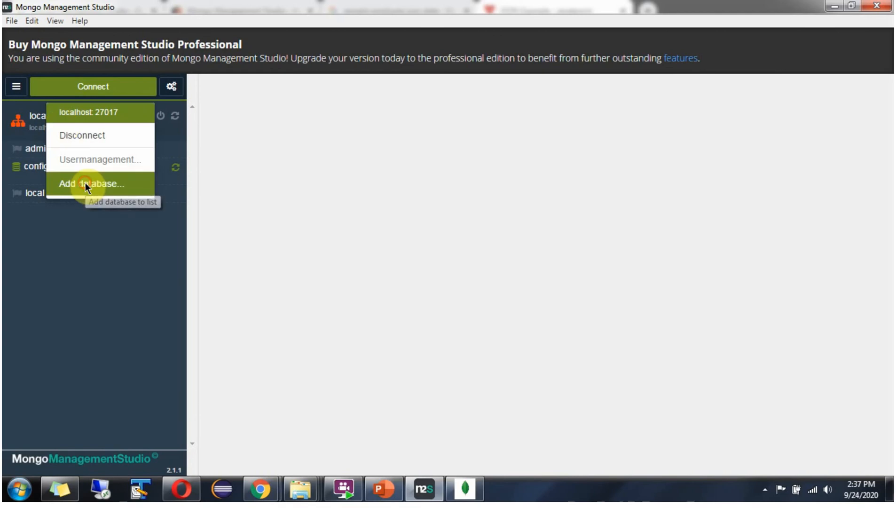
left_click(91, 184)
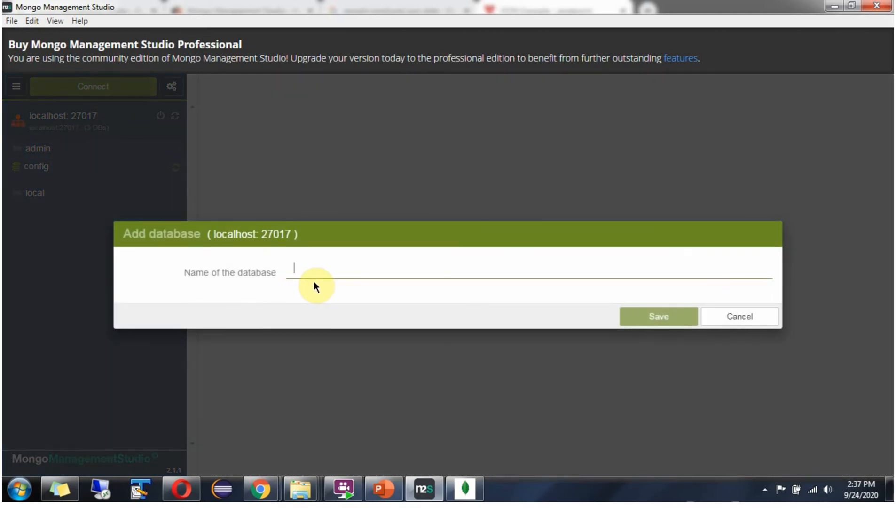
type("employeedb")
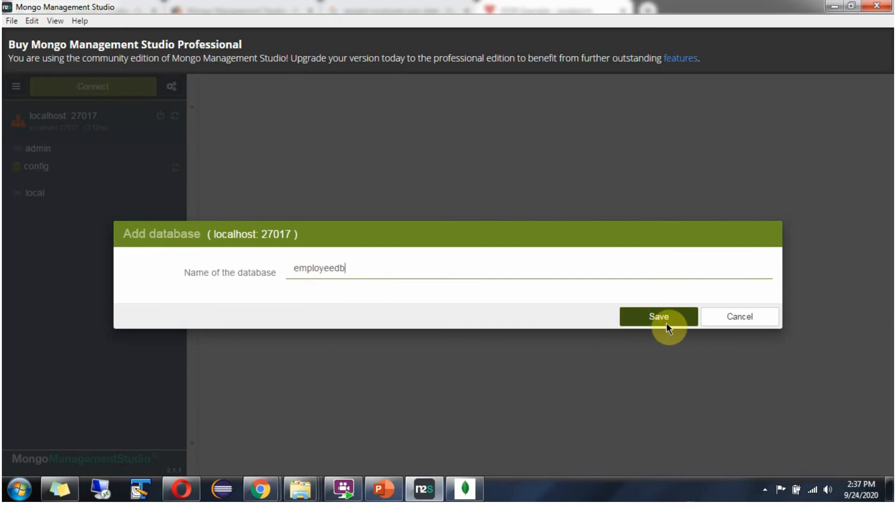
left_click(658, 315)
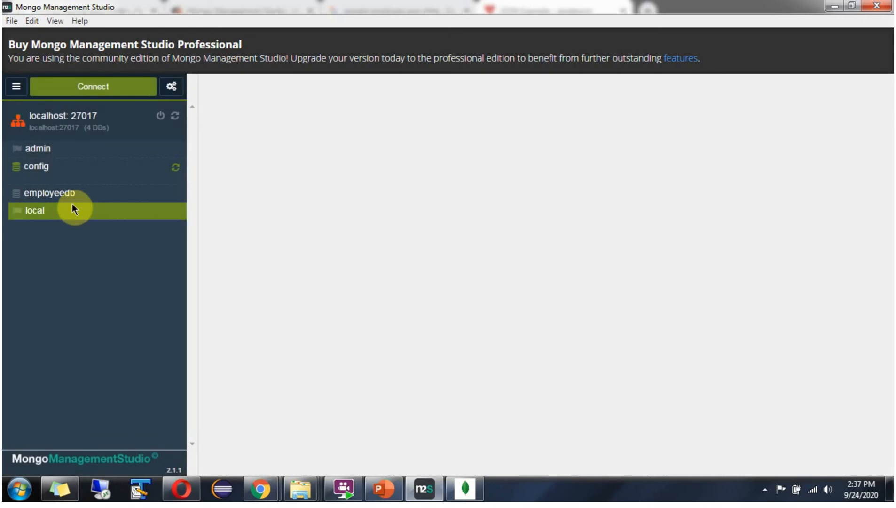
- Add a collection named employee inside the employeedb database
right_click(48, 193)
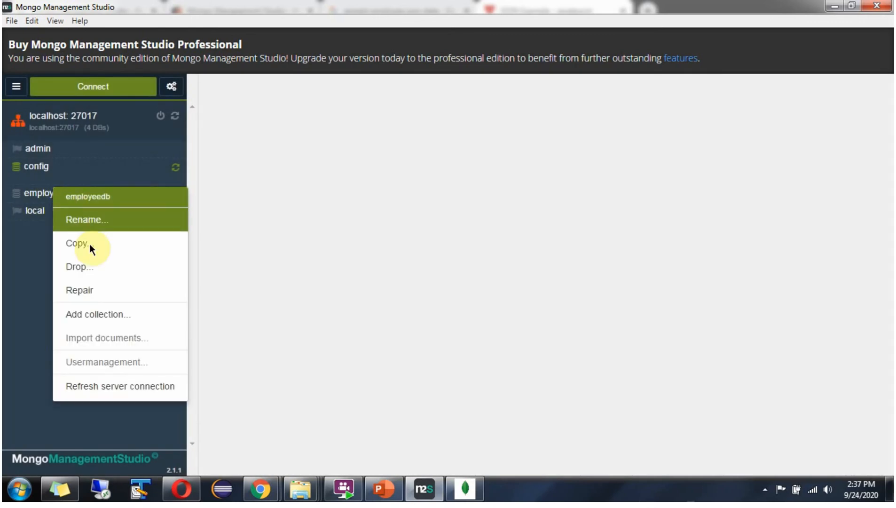
left_click(98, 314)
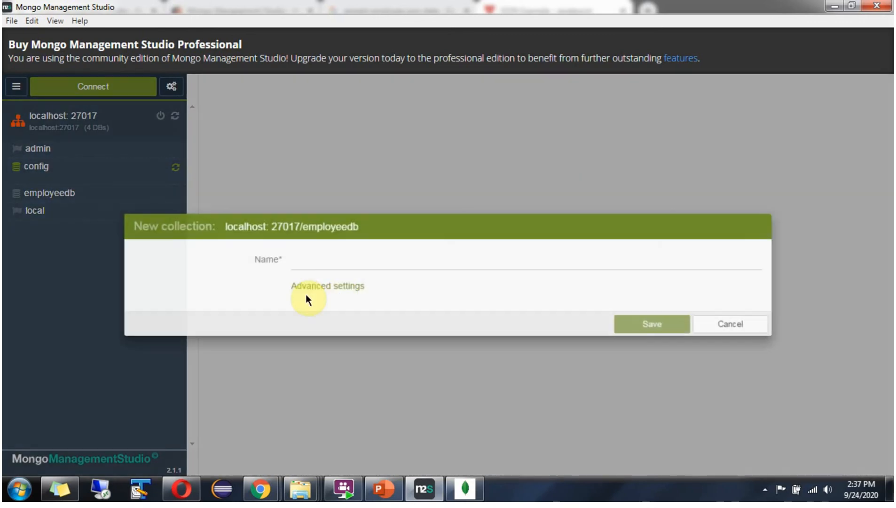
type("e")
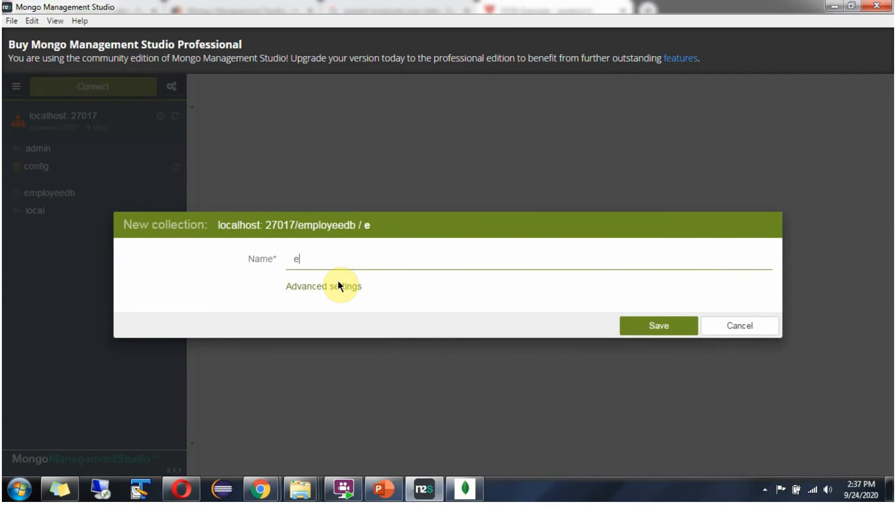
type("mployee")
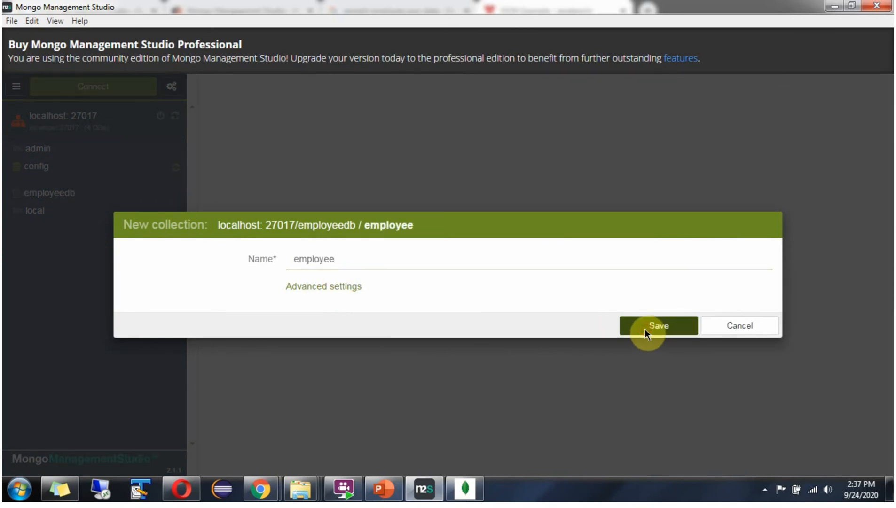
left_click(658, 325)
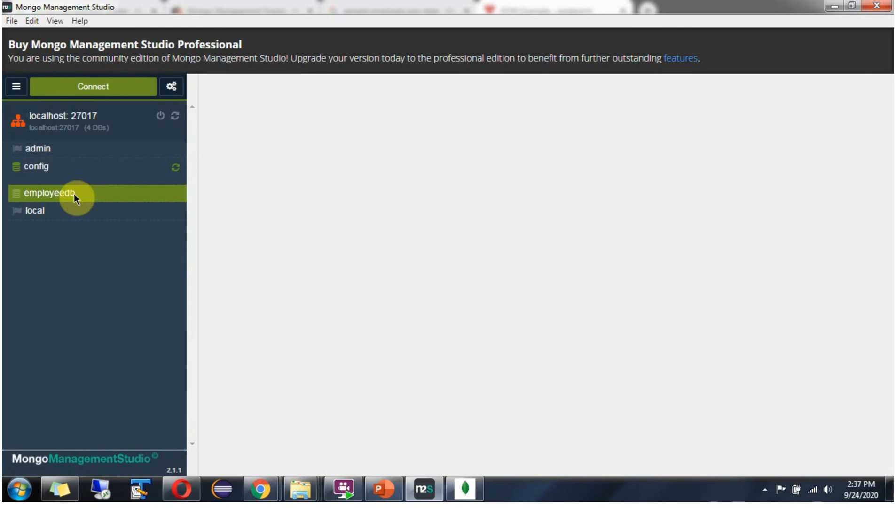
right_click(51, 193)
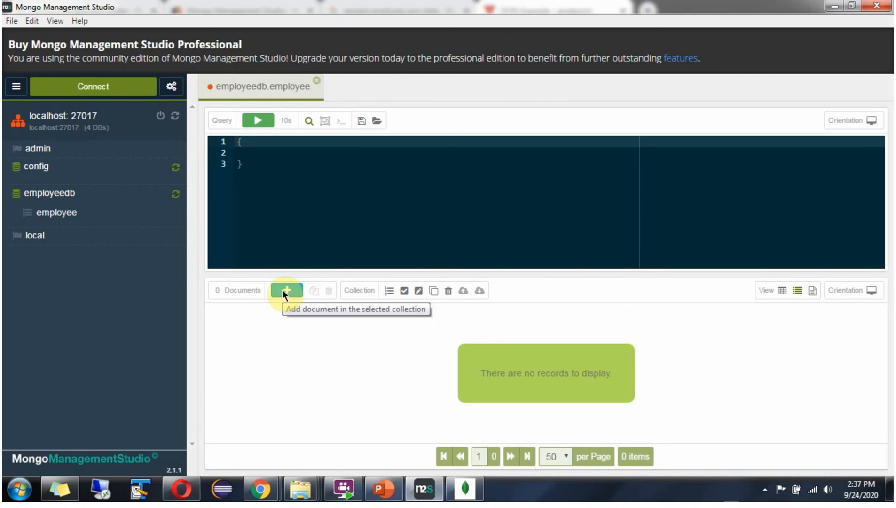
- Add and save a document with employee name sonoo, salary 56000, married true
left_click(286, 291)
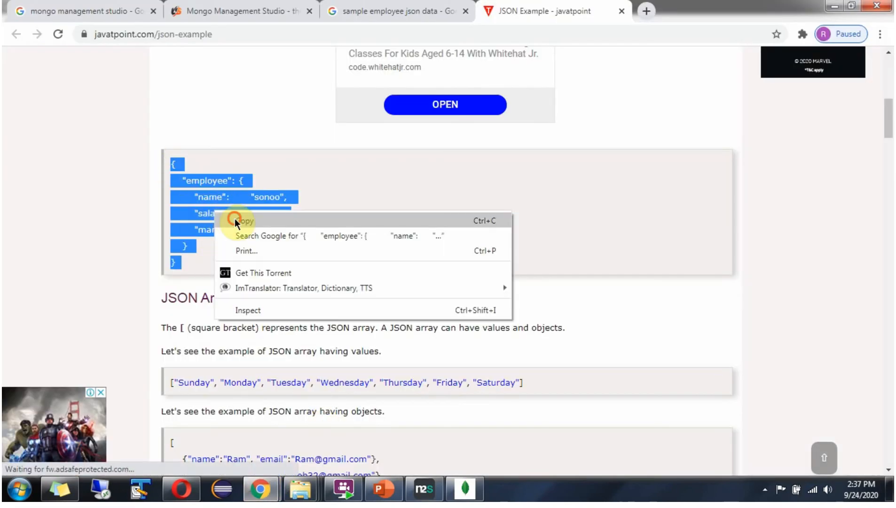
left_click(424, 487)
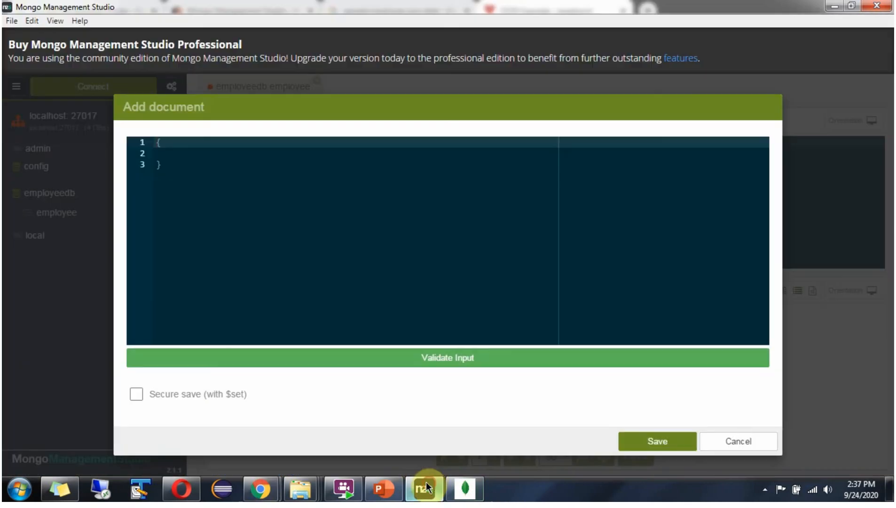
left_click(185, 152)
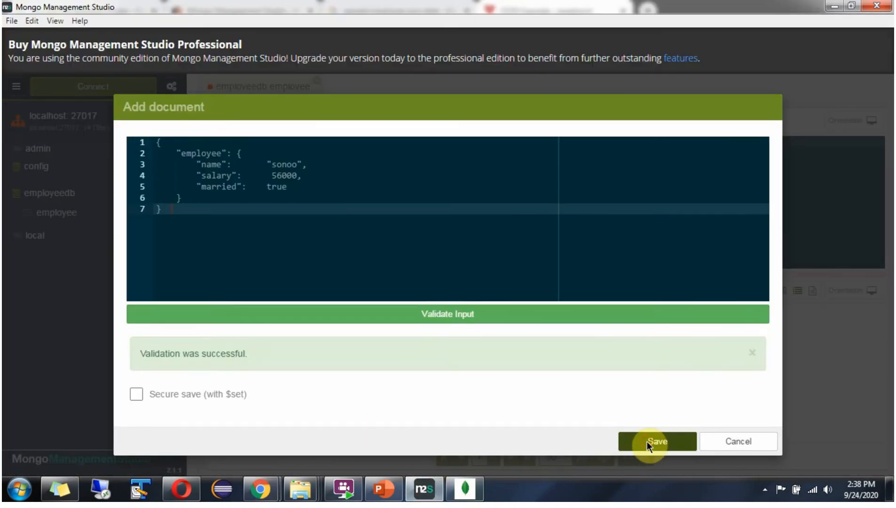
left_click(657, 441)
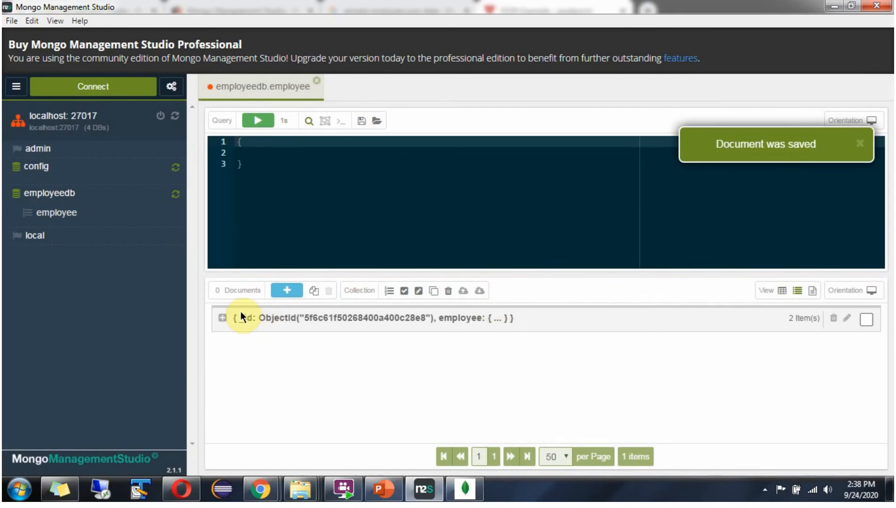
- Expand the saved document and its nested employee object in tree view to show sonoo's fields
left_click(221, 318)
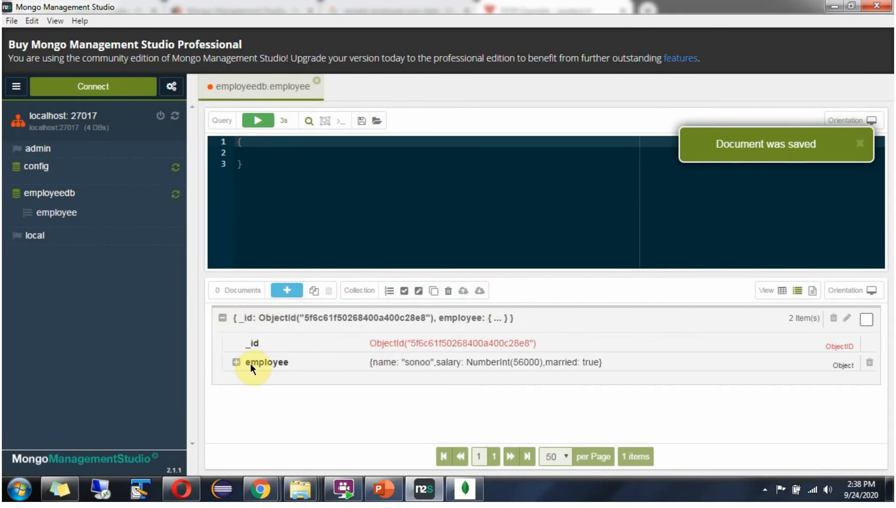
left_click(236, 360)
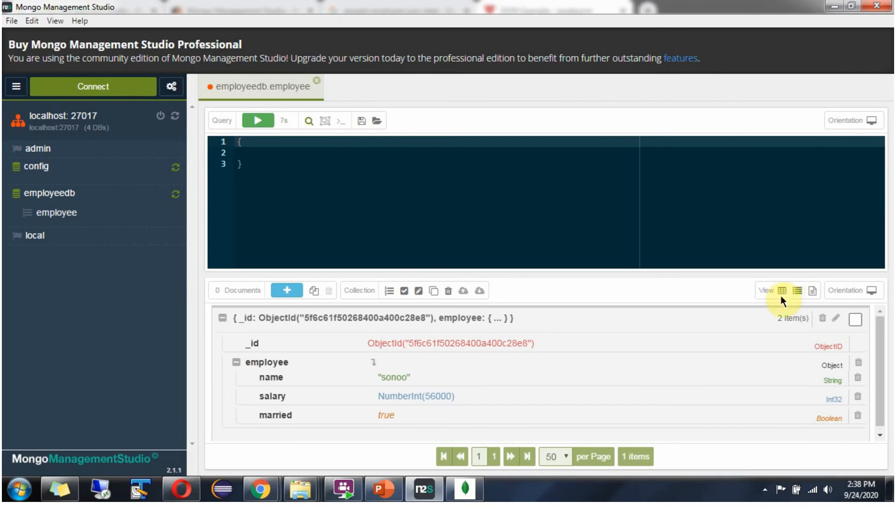
- View the employee document as a table, back as a tree, then as JSON text
left_click(781, 290)
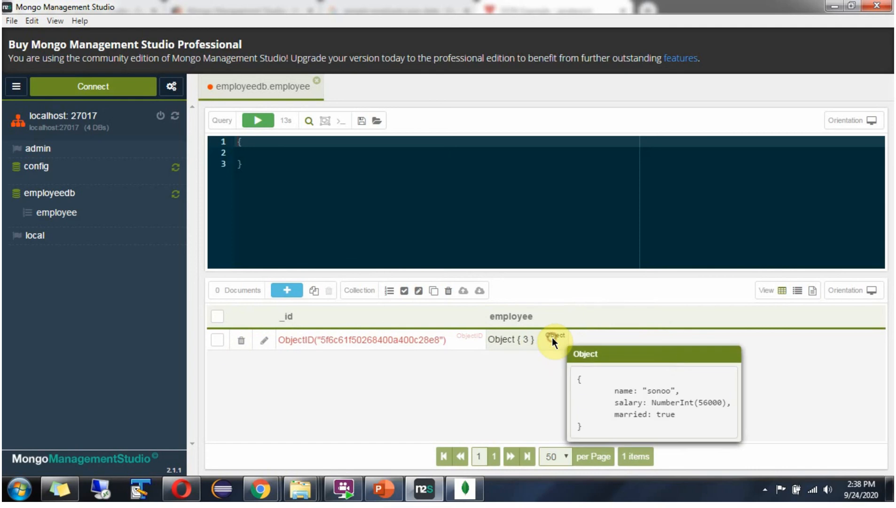
mouse_move(610, 386)
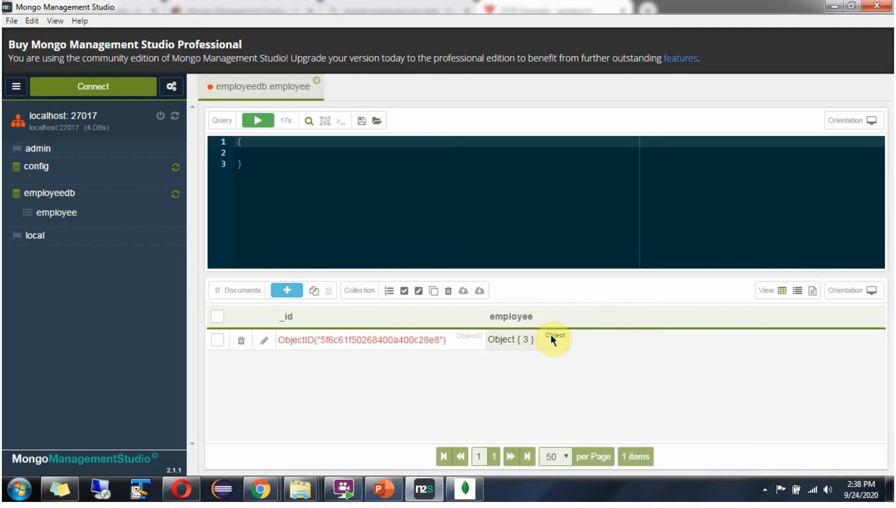
mouse_move(556, 340)
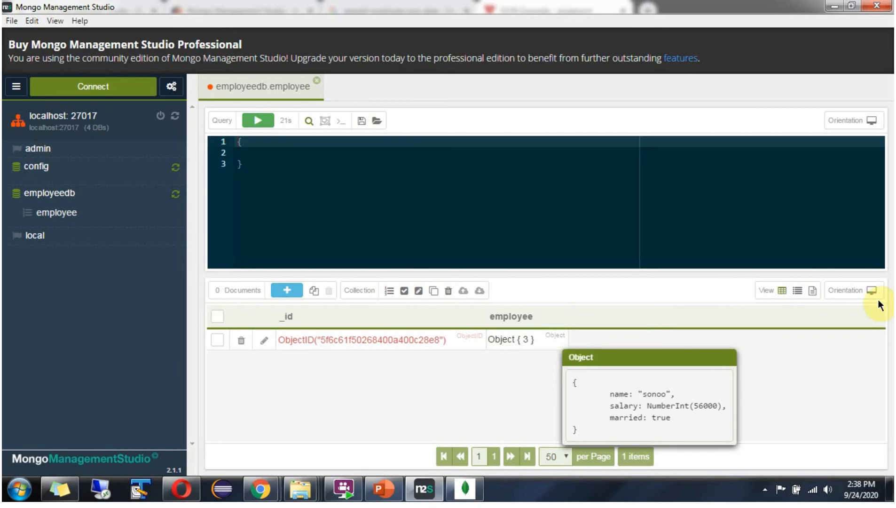
left_click(797, 291)
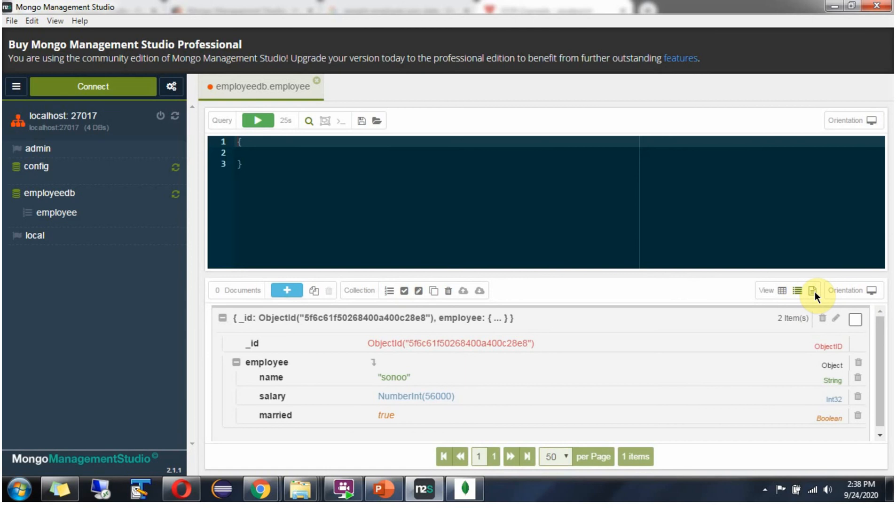
left_click(812, 289)
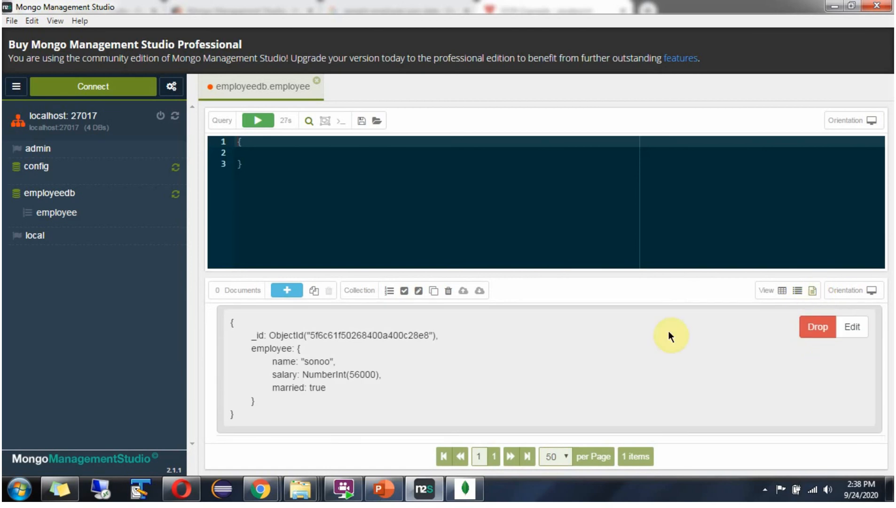